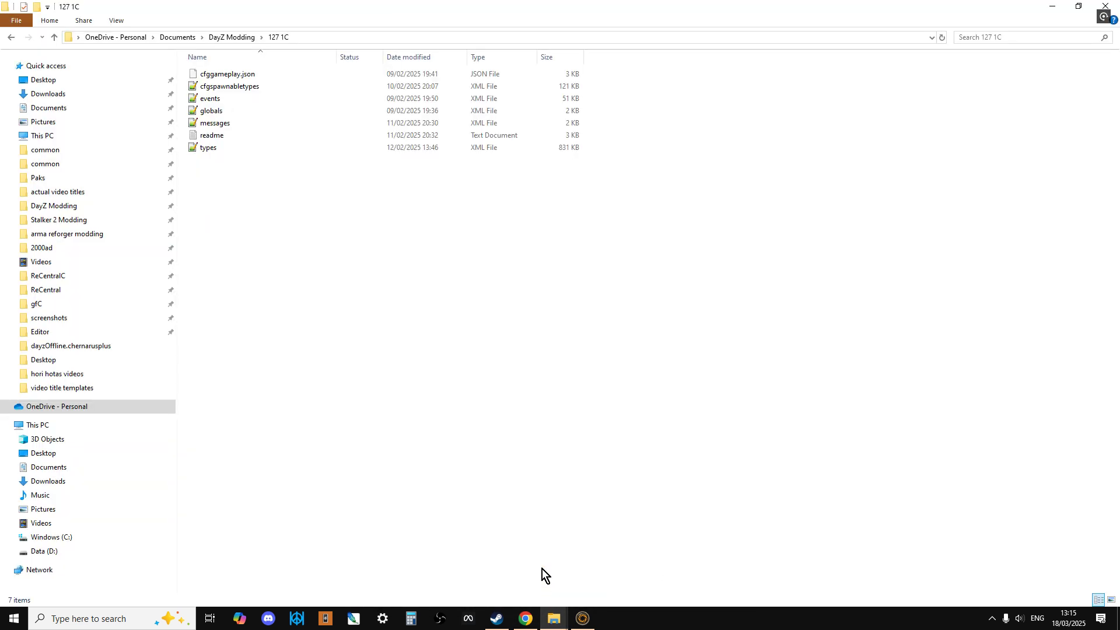
mouse_move(572, 592)
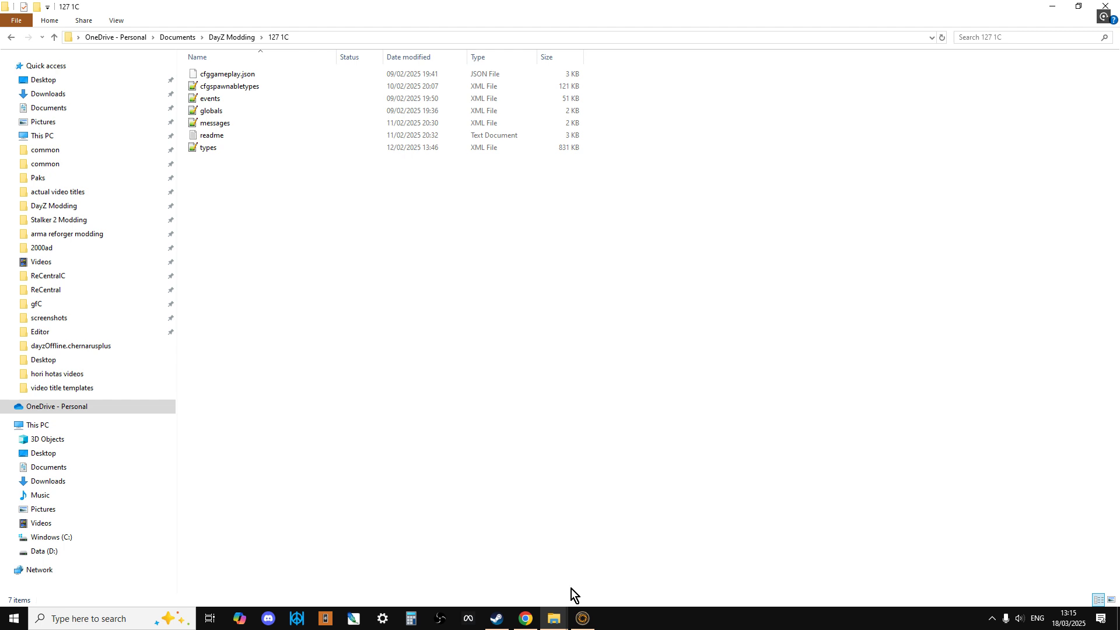
Switch from File Explorer's 127 1C folder to the Chrome browser
click(525, 618)
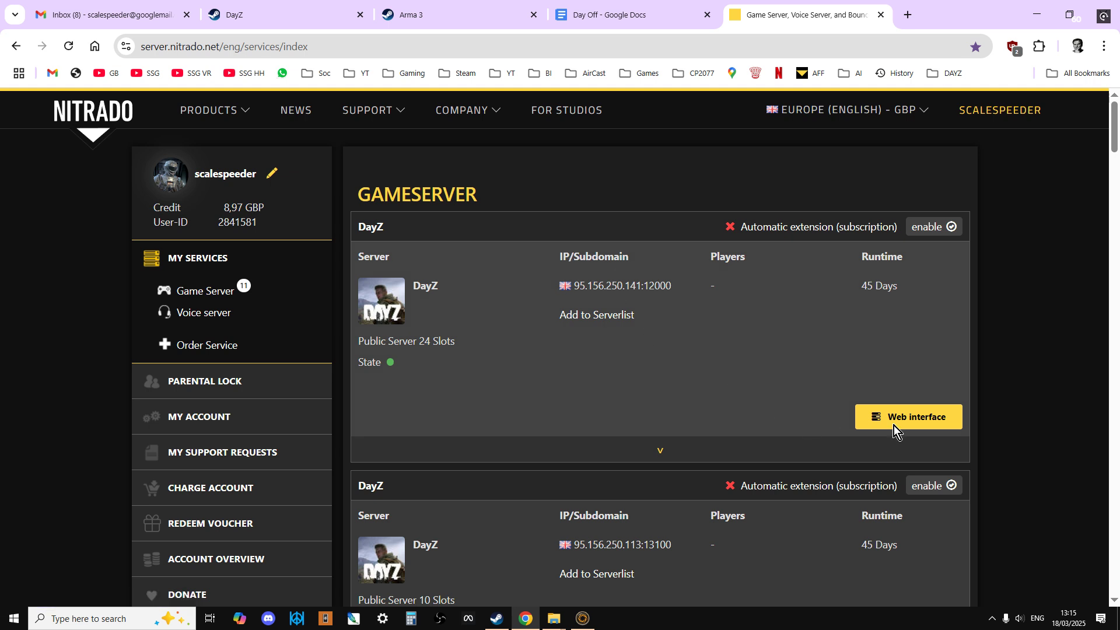
Open the first DayZ (PS4) server's web interface and scroll through its dashboard
click(908, 416)
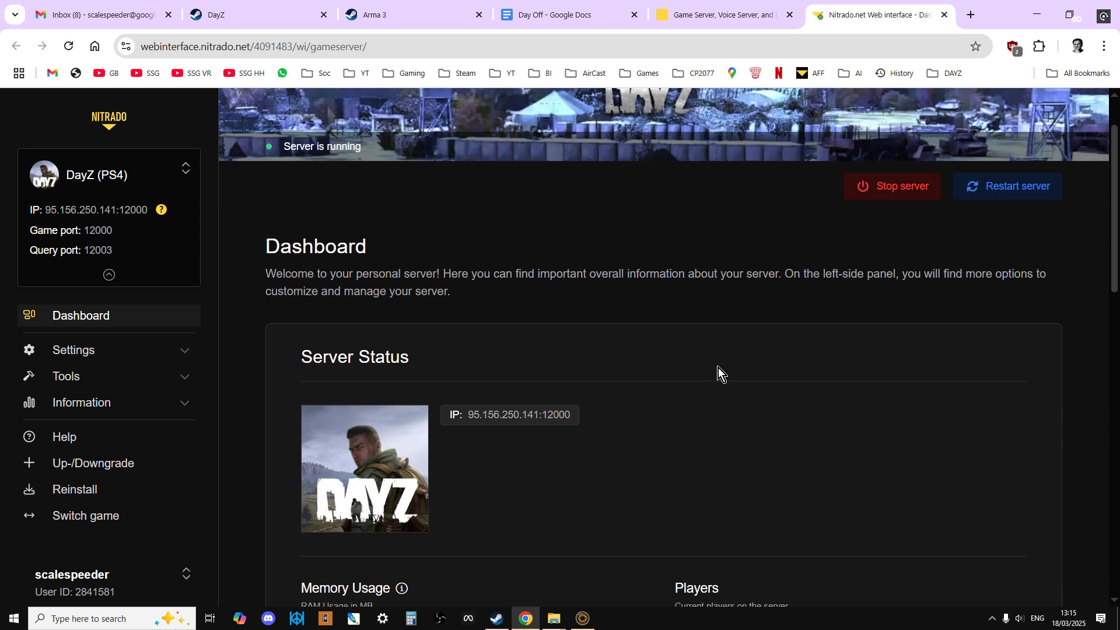
scroll(down, 3)
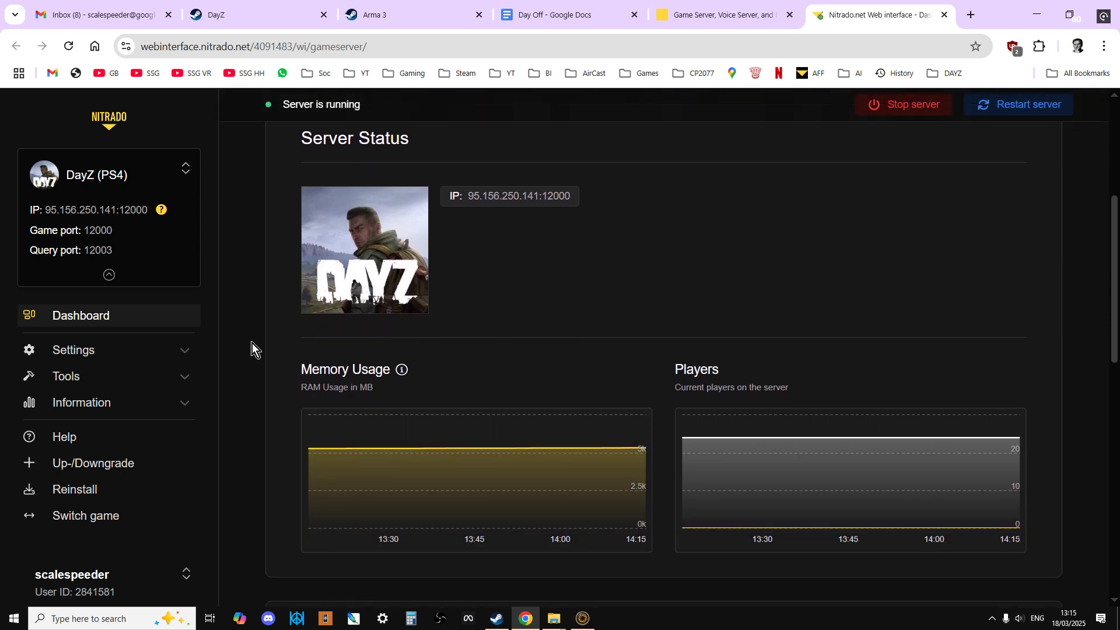
mouse_move(183, 359)
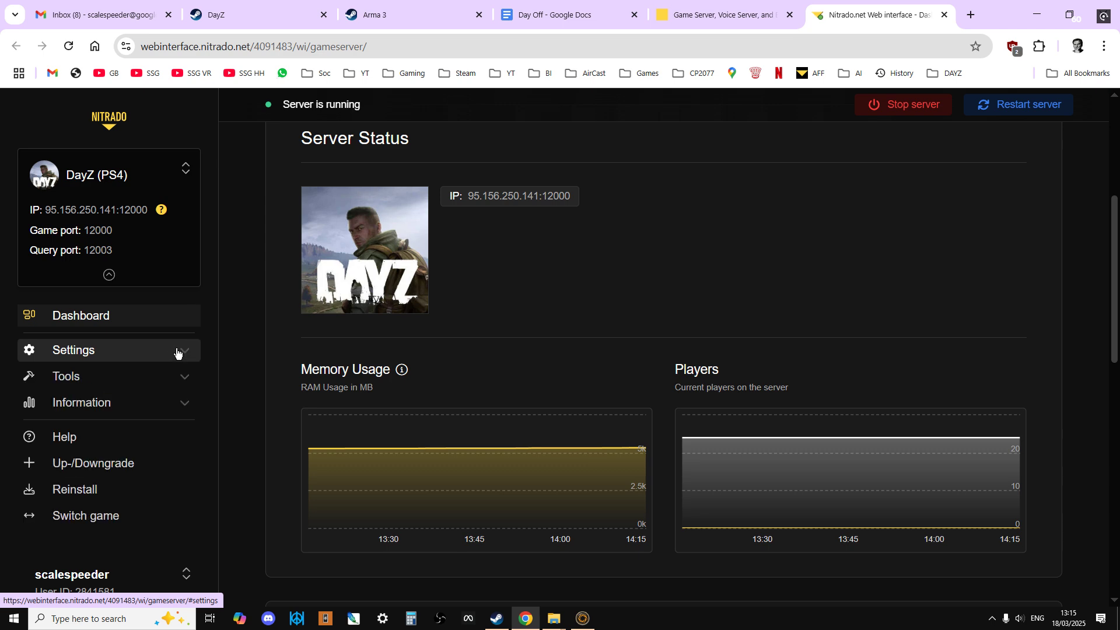
Open Settings > General and scroll through the time and logging options
click(73, 350)
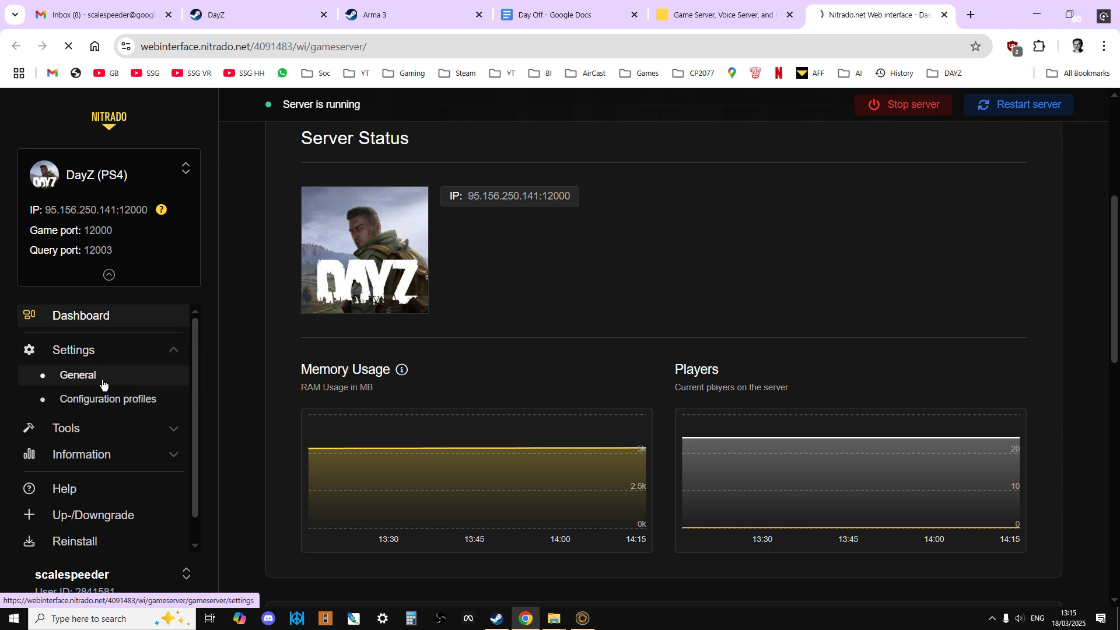
click(77, 375)
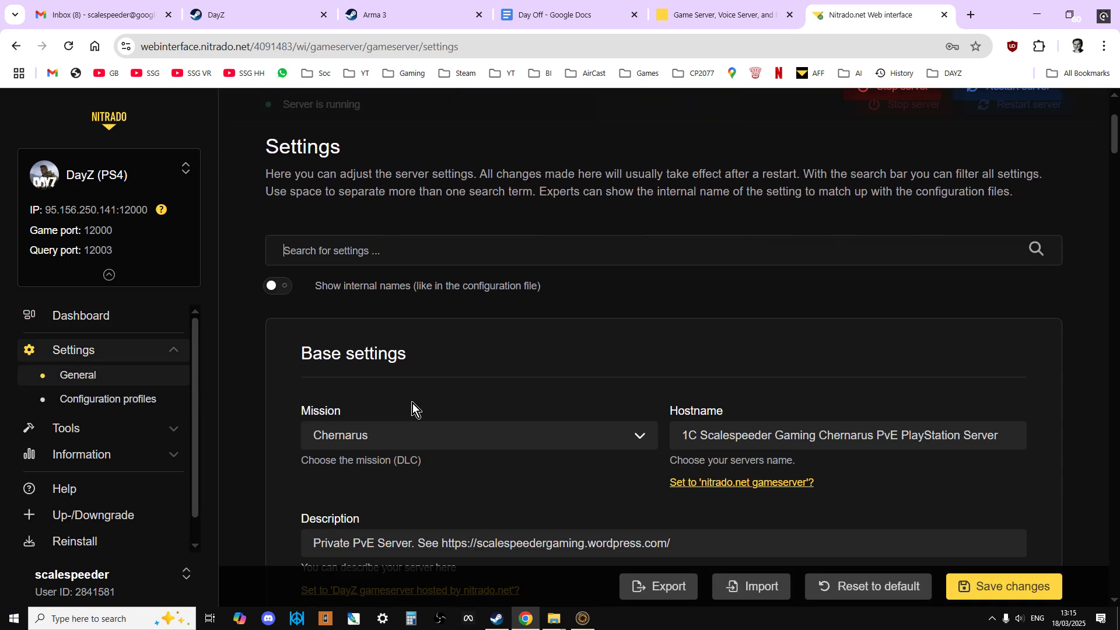
scroll(down, 3)
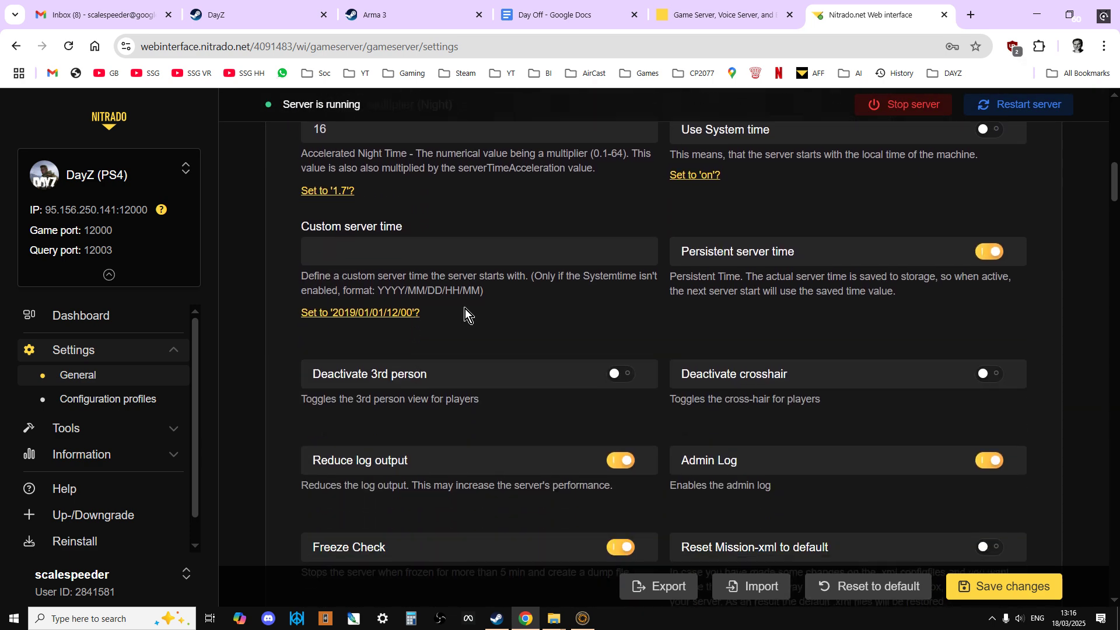
mouse_move(668, 269)
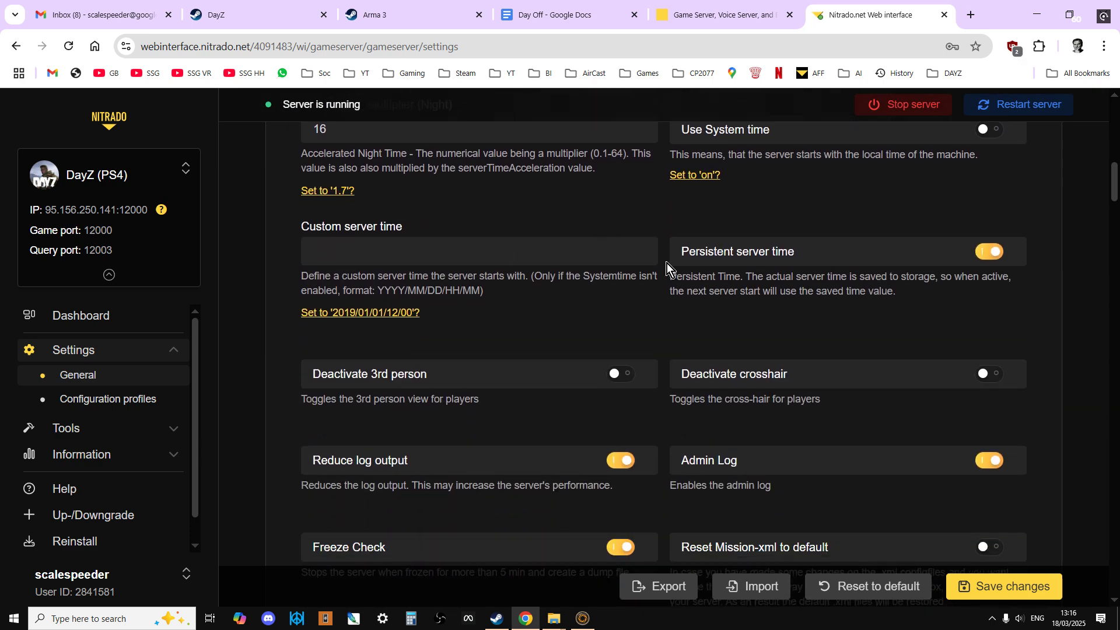
mouse_move(673, 278)
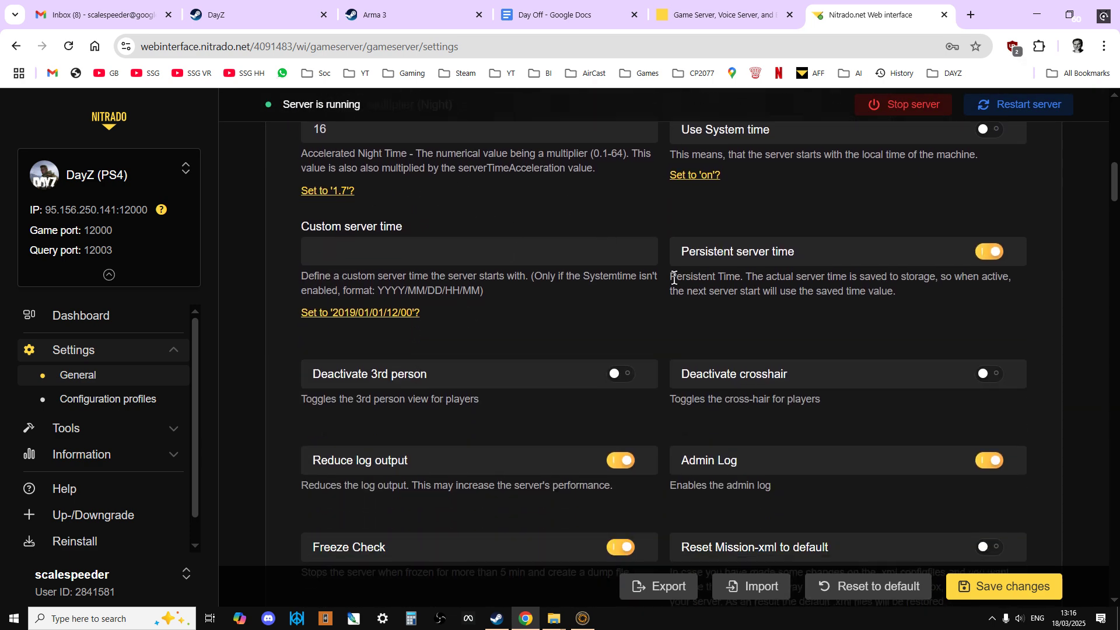
scroll(down, 3)
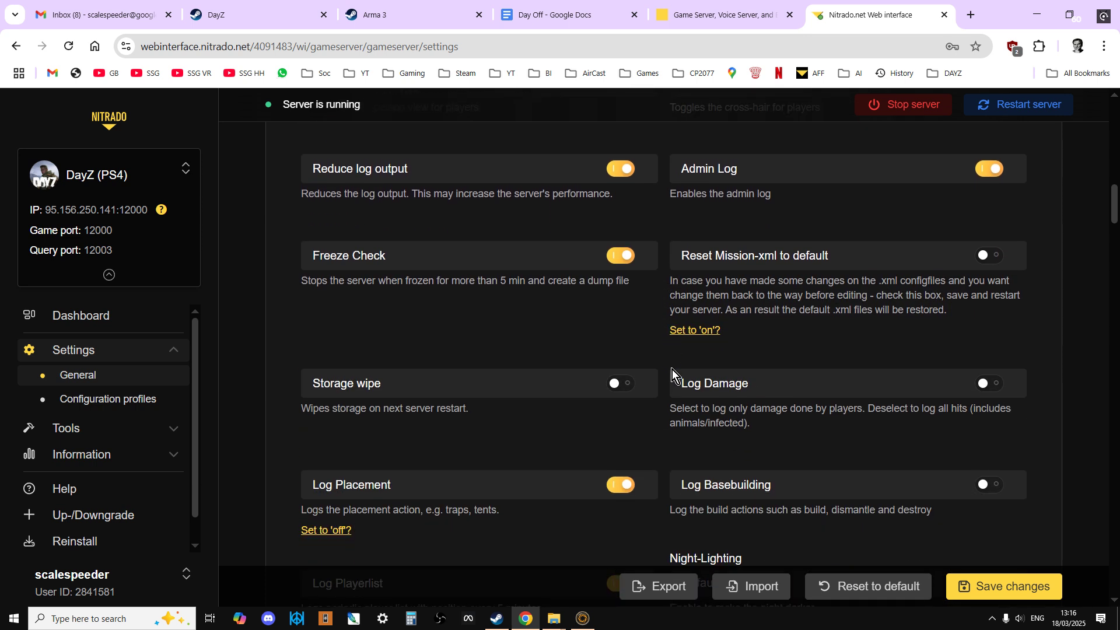
mouse_move(778, 264)
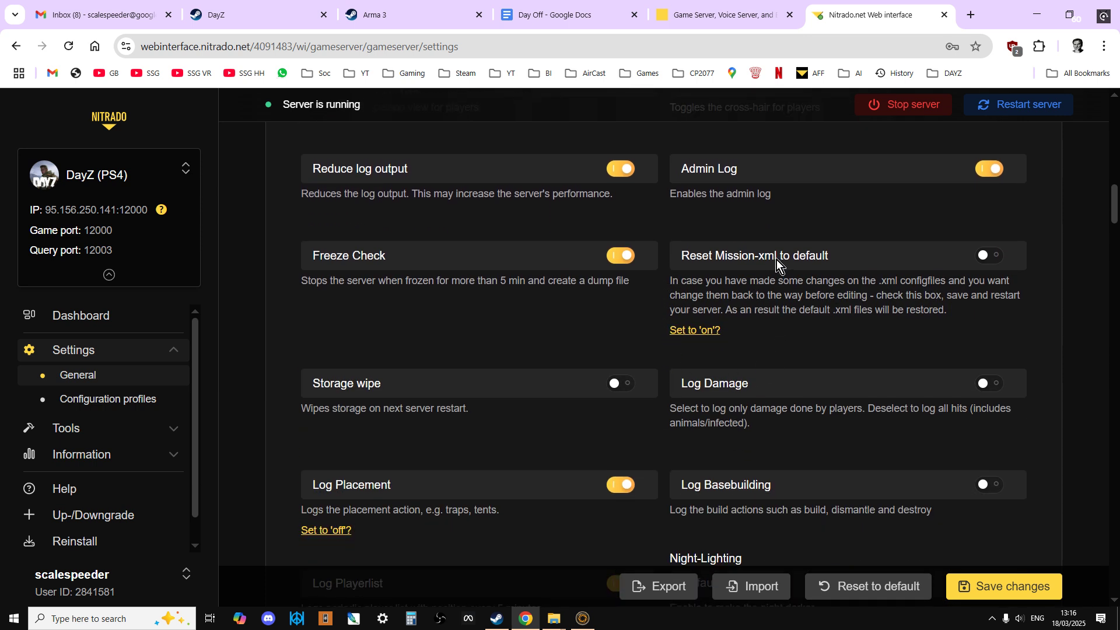
mouse_move(785, 274)
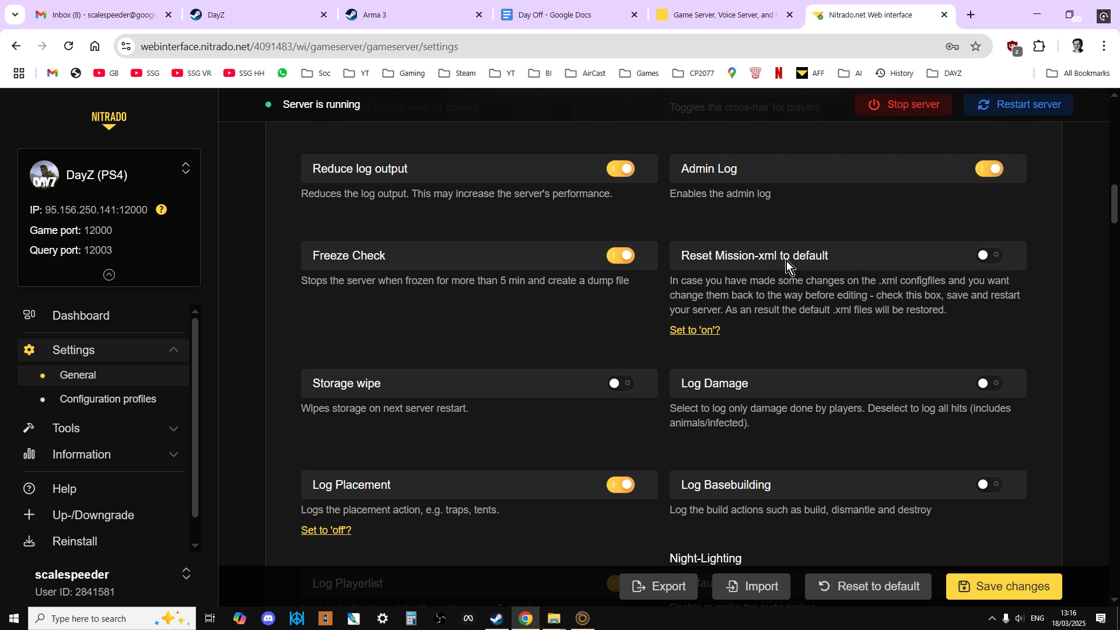
scroll(down, 3)
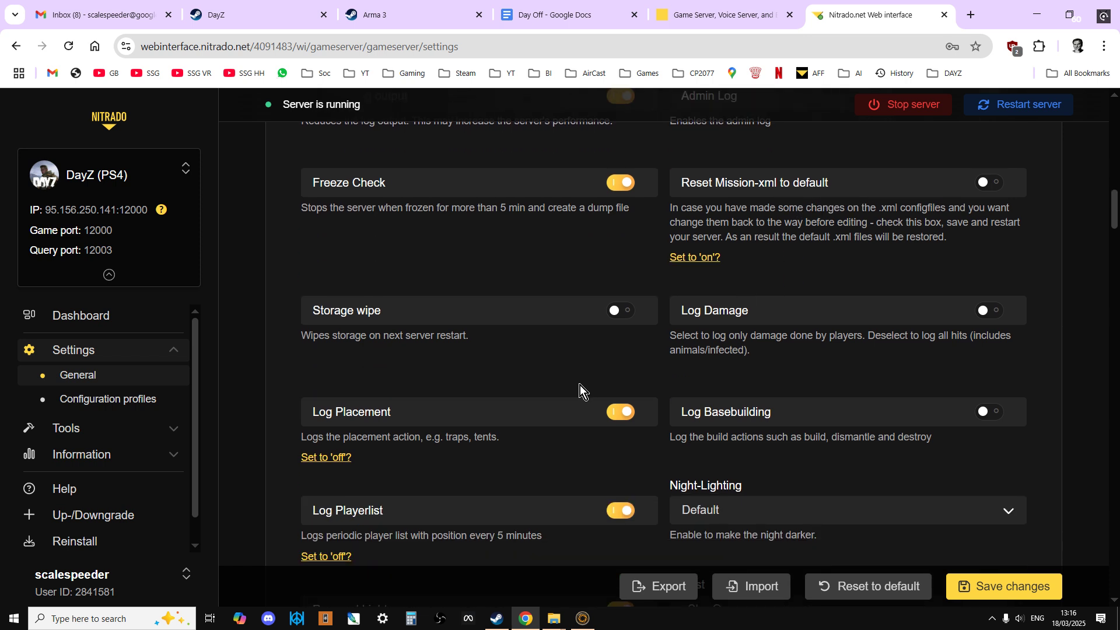
scroll(down, 3)
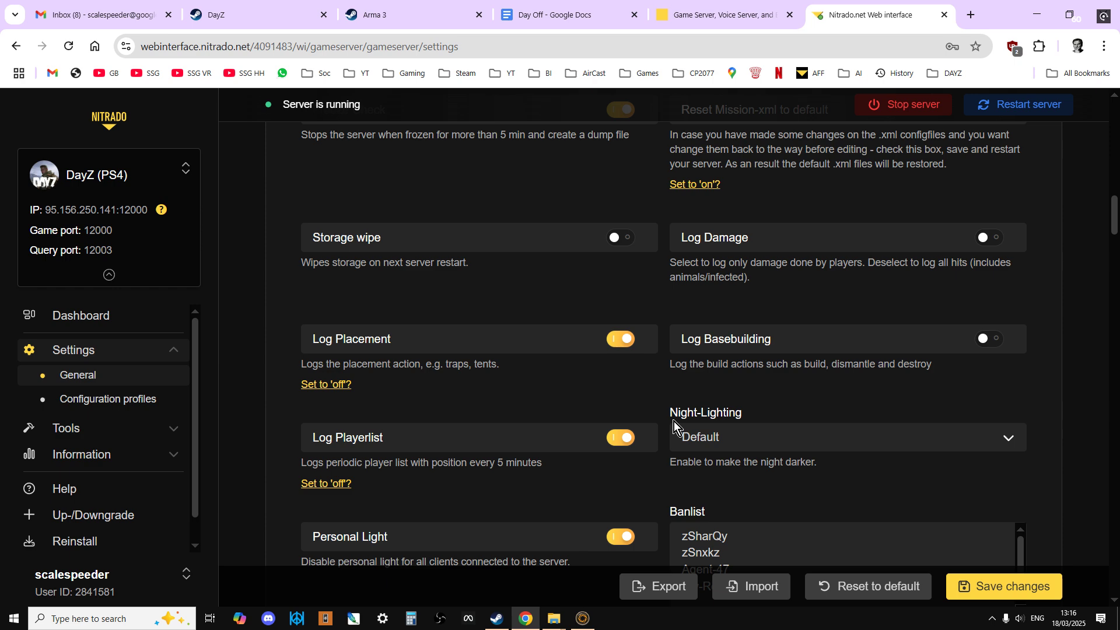
scroll(up, 3)
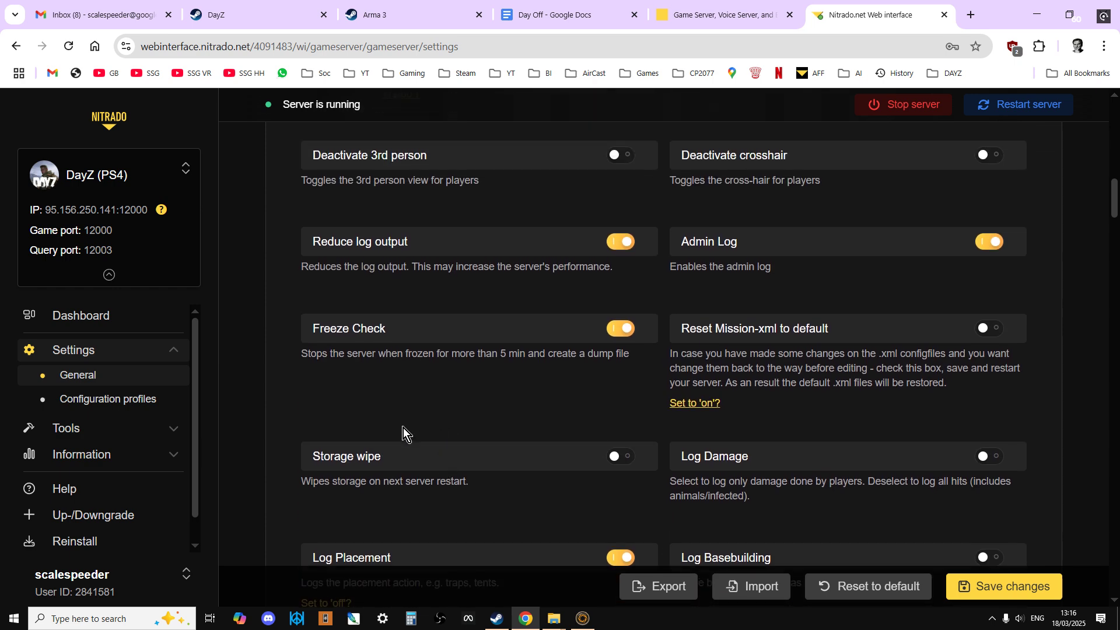
scroll(up, 3)
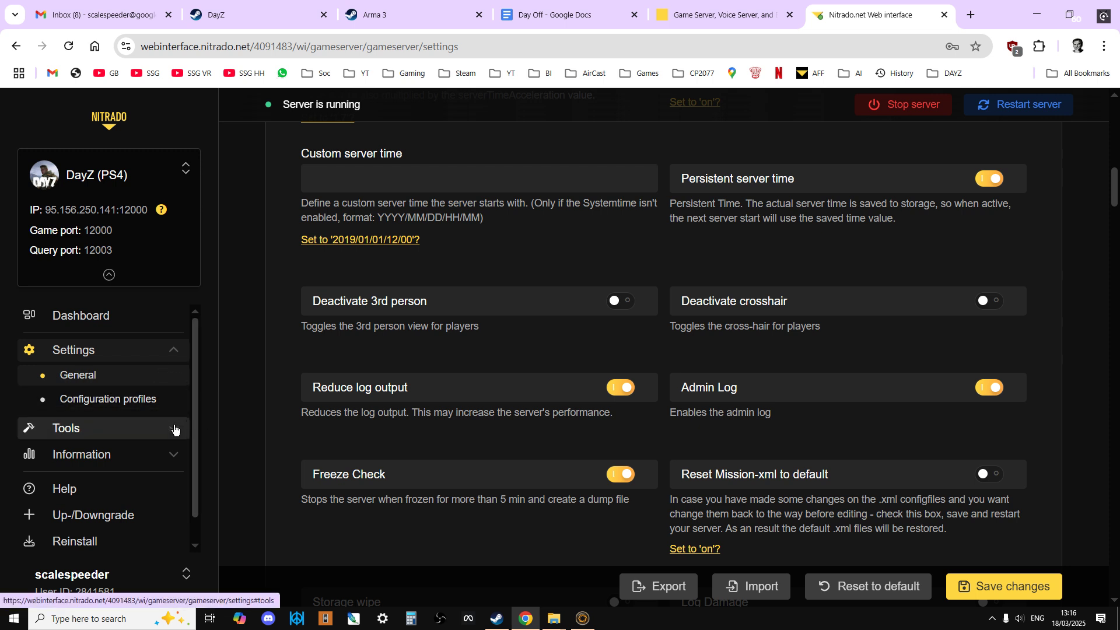
mouse_move(175, 431)
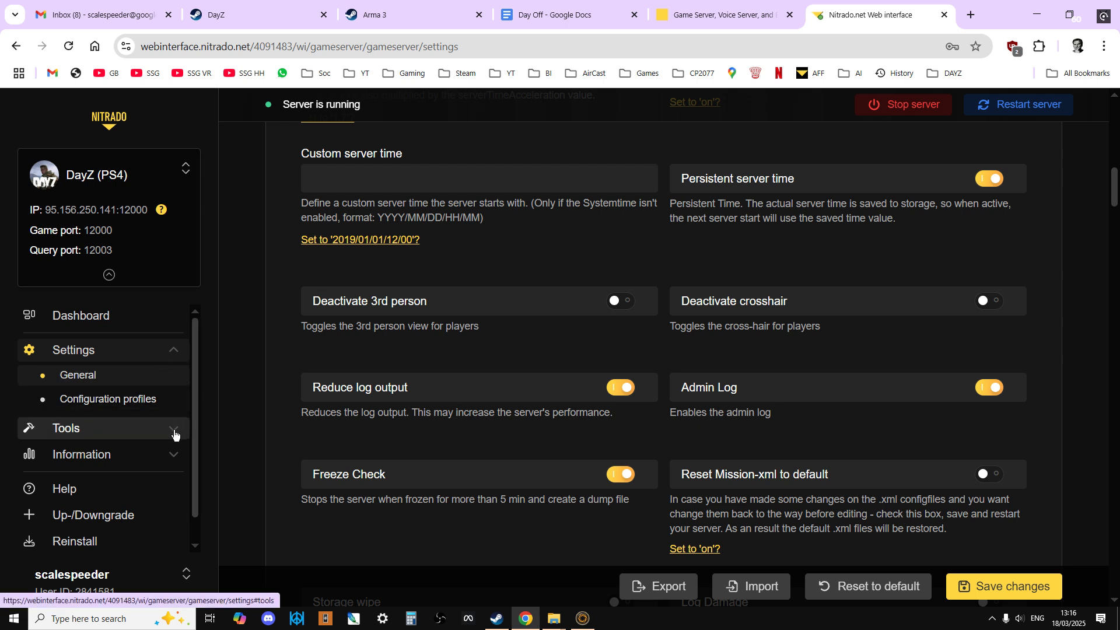
Open the File Browser under Tools and enter the dayzps_missions folder
click(66, 428)
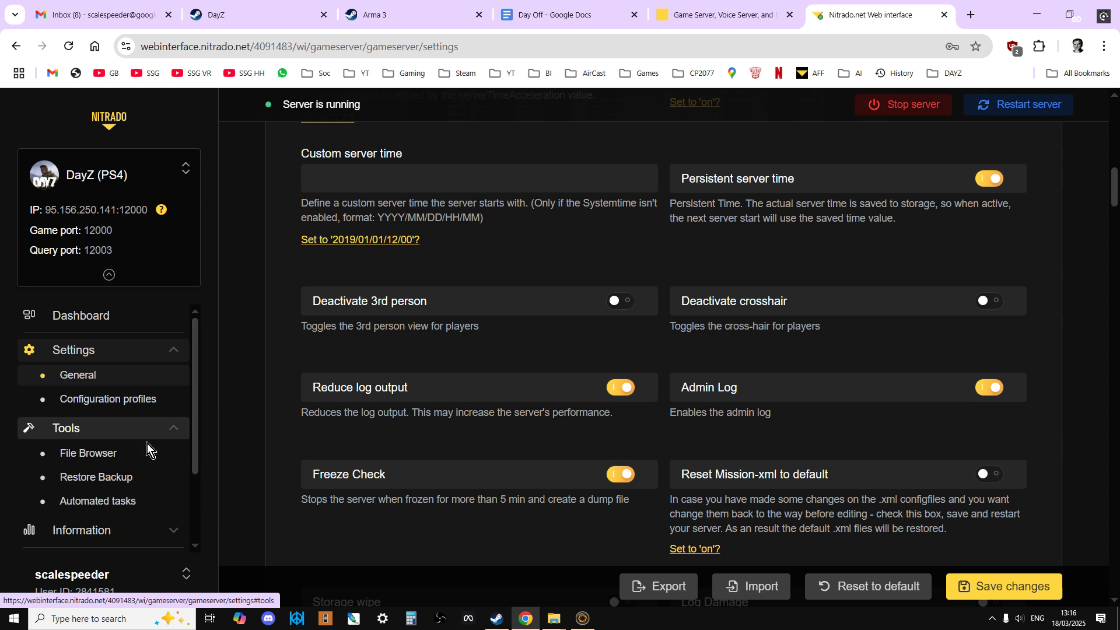
click(88, 453)
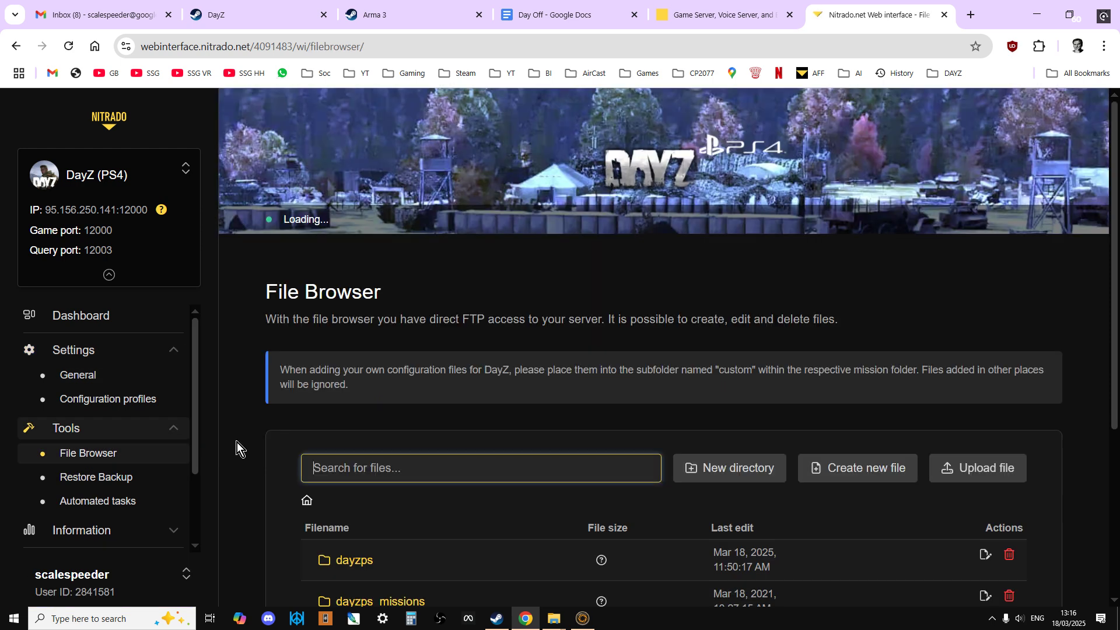
scroll(down, 3)
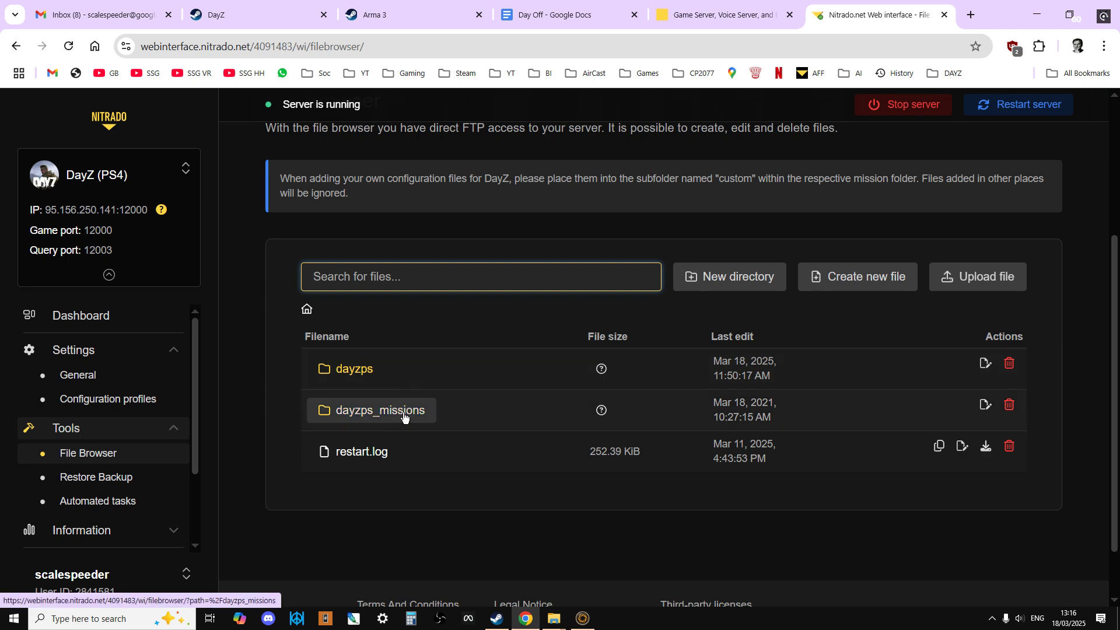
click(379, 410)
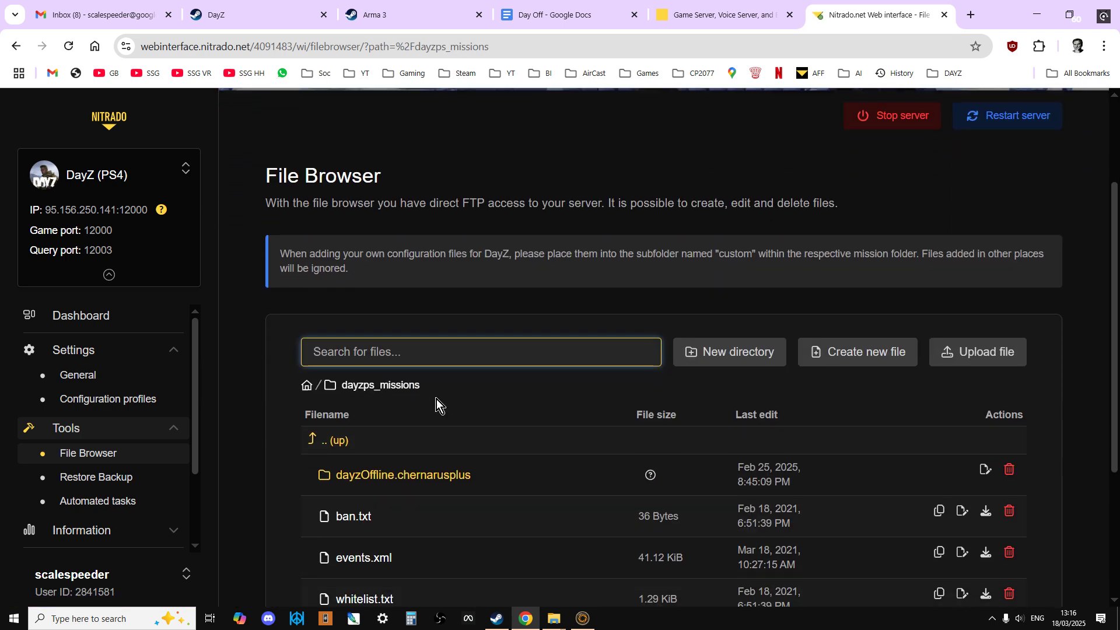
scroll(down, 3)
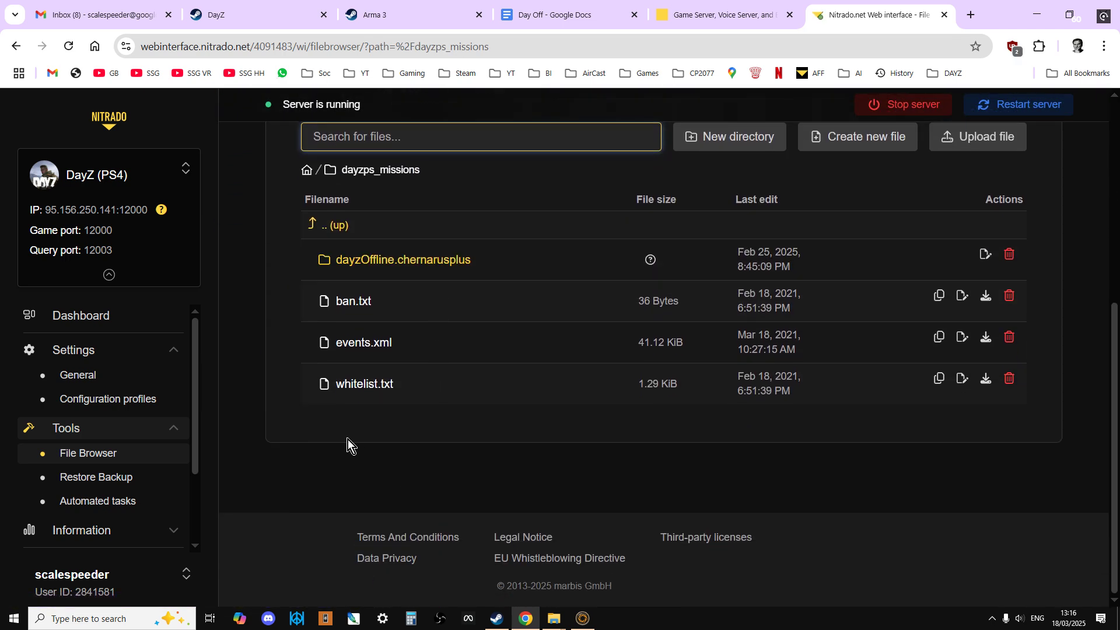
Open dayzOffline.chernarusplus, then its db folder listing types.xml
click(403, 260)
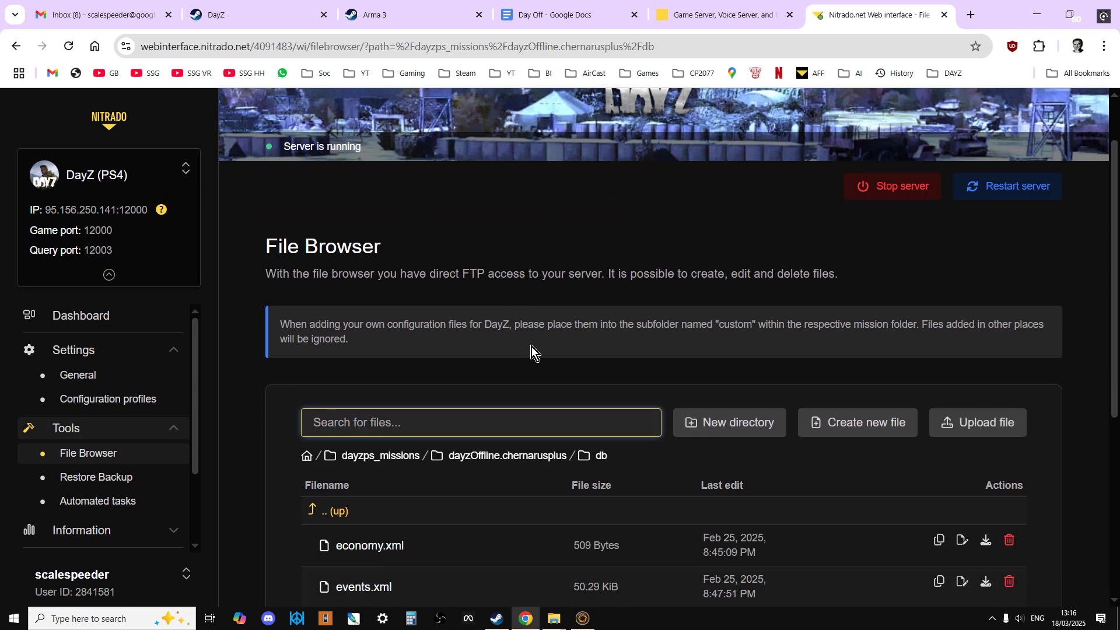
scroll(down, 3)
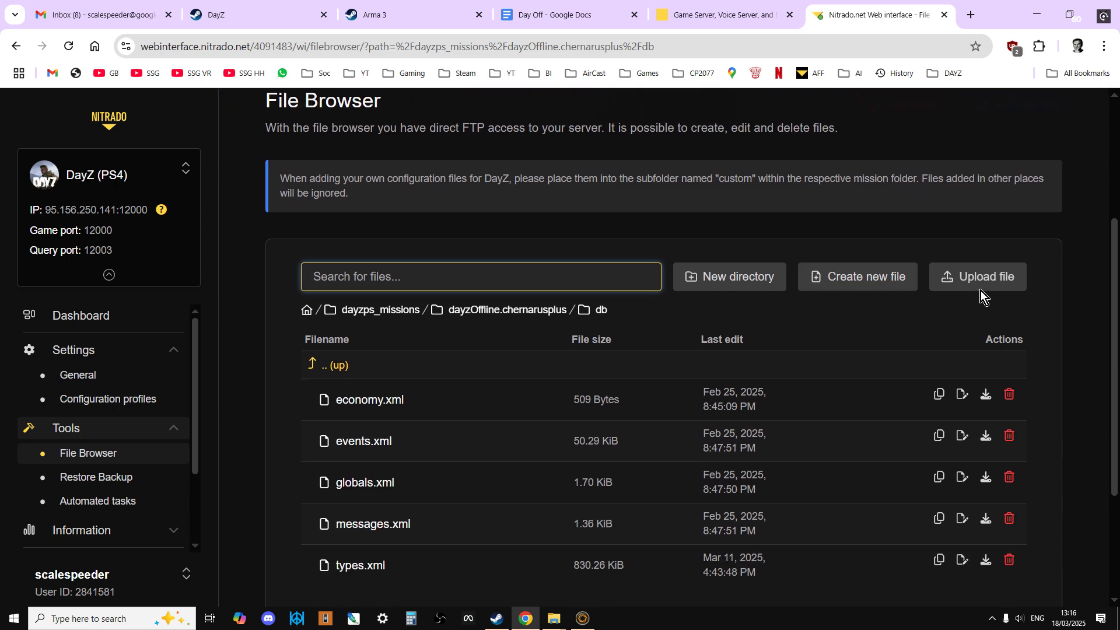
scroll(down, 3)
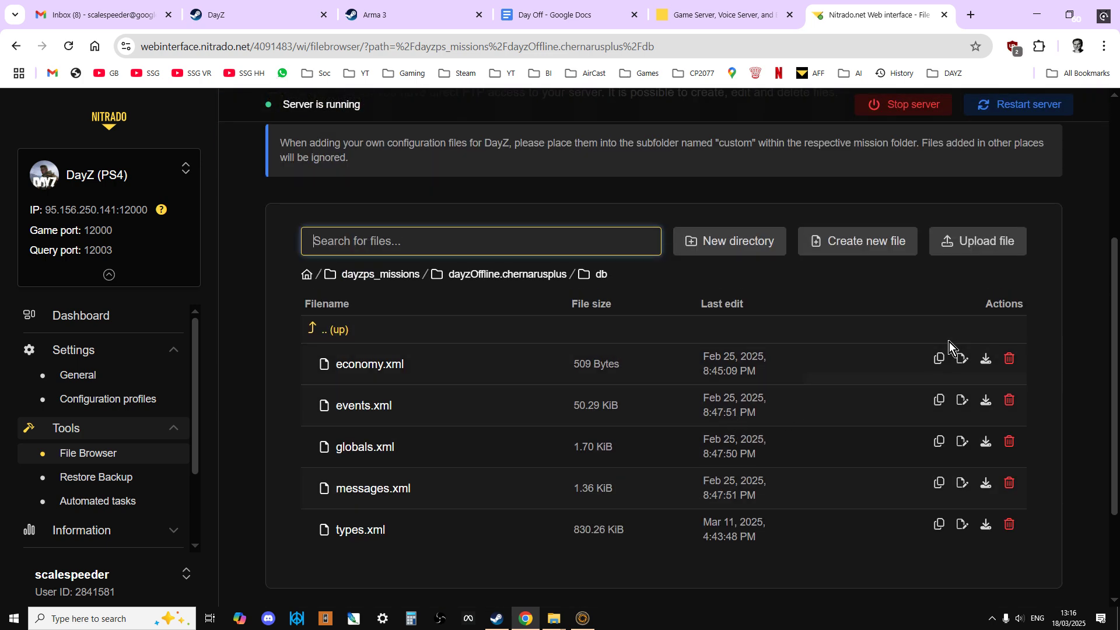
Start a file upload and browse into the local 127 1L modding folder
click(977, 241)
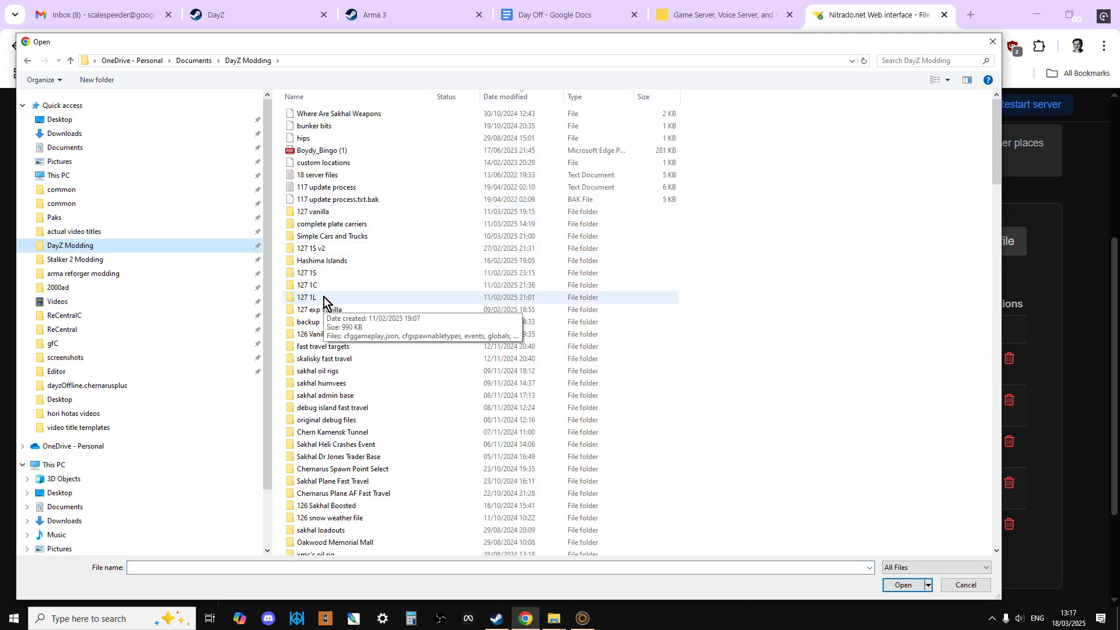
double_click(306, 285)
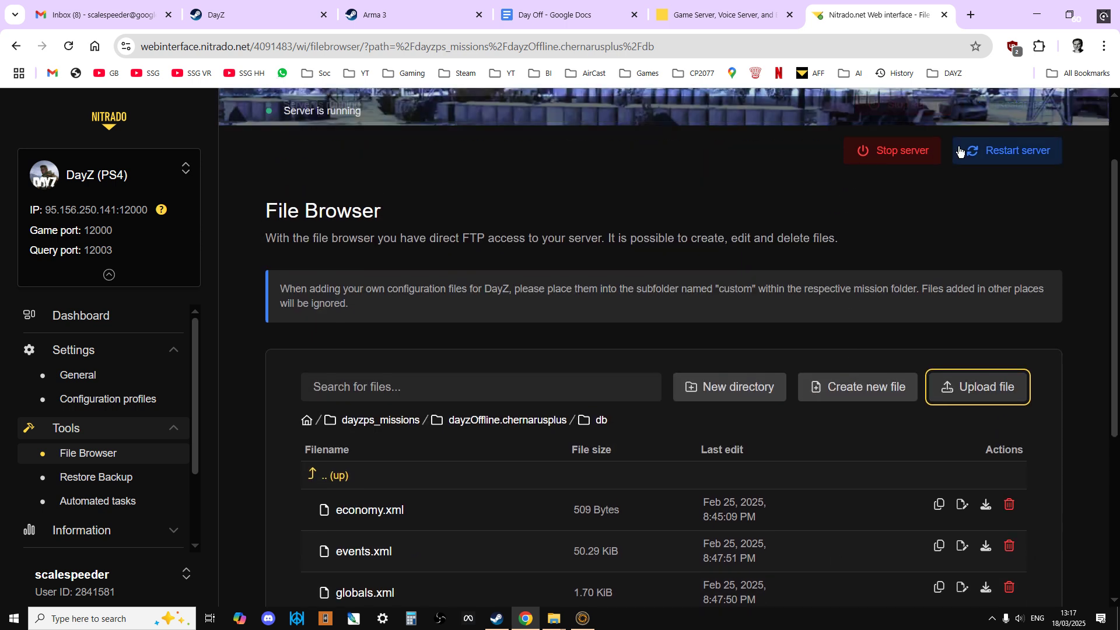
scroll(down, 3)
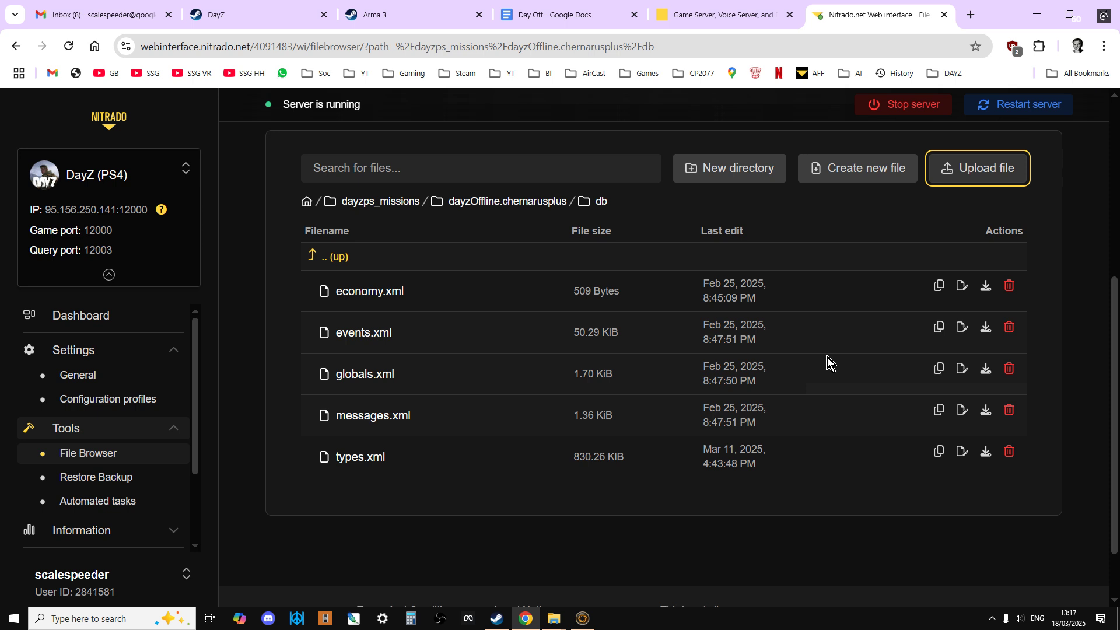
mouse_move(414, 541)
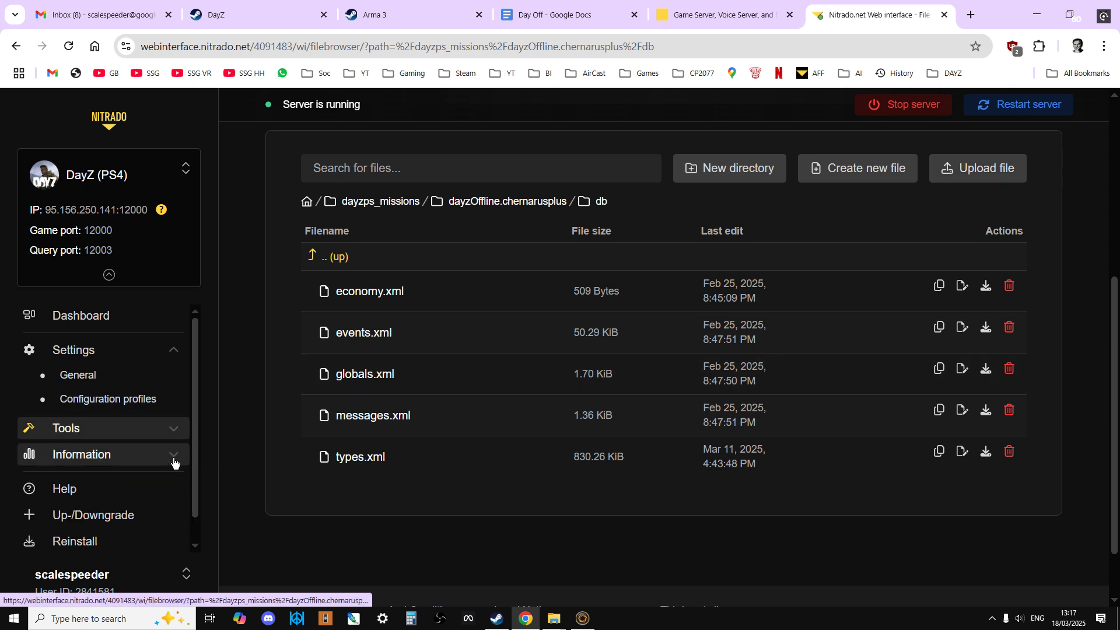
Expand Information in the sidebar to show Event Log and Log Files
click(81, 454)
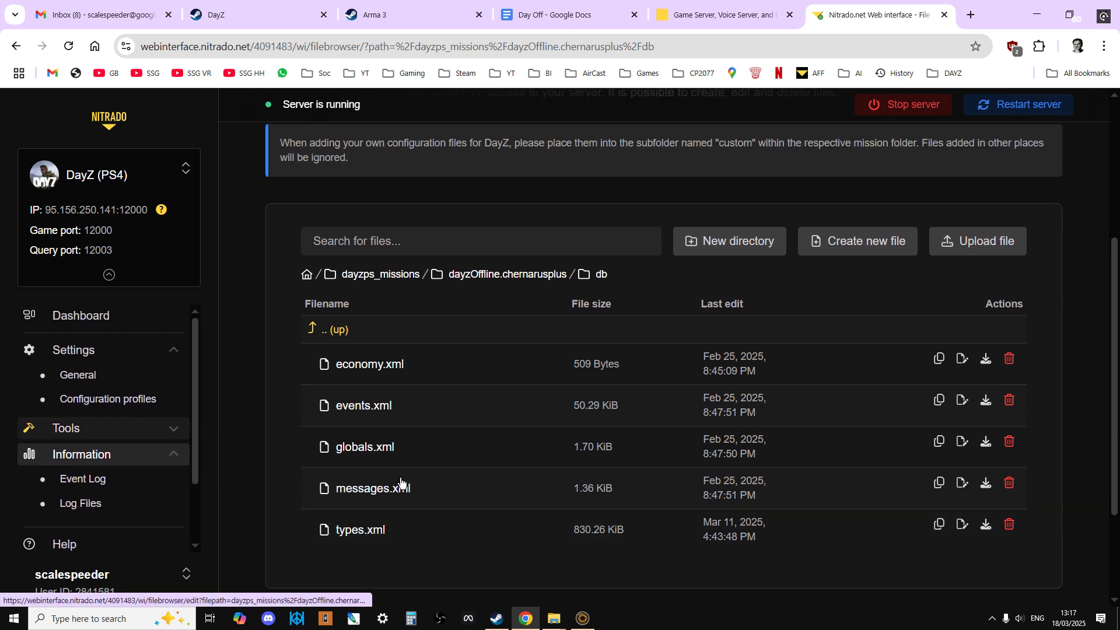
mouse_move(916, 335)
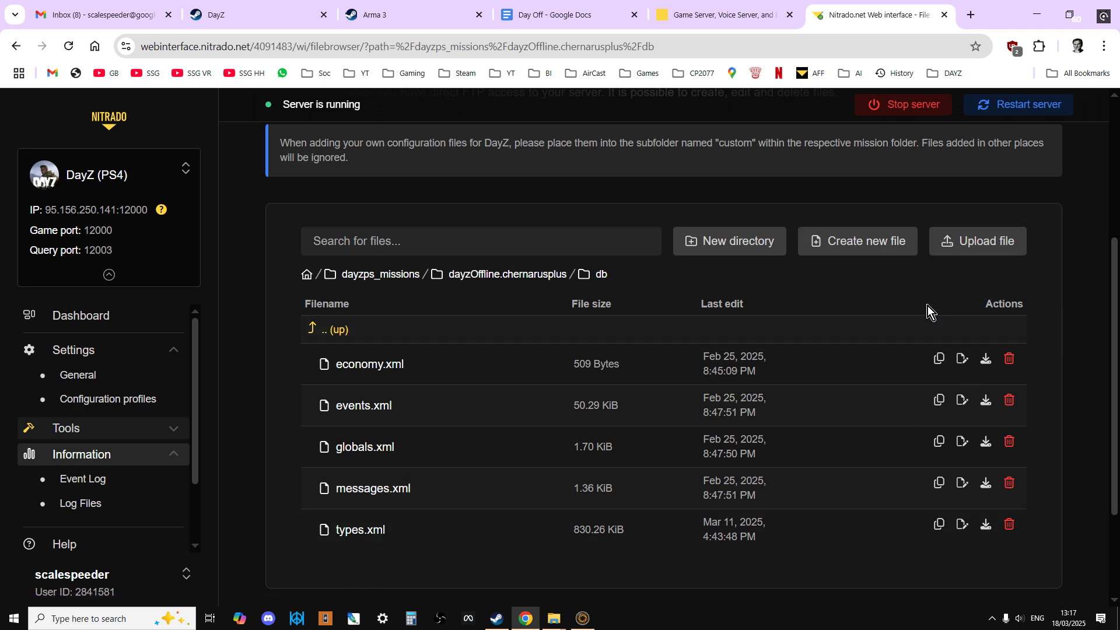
scroll(down, 3)
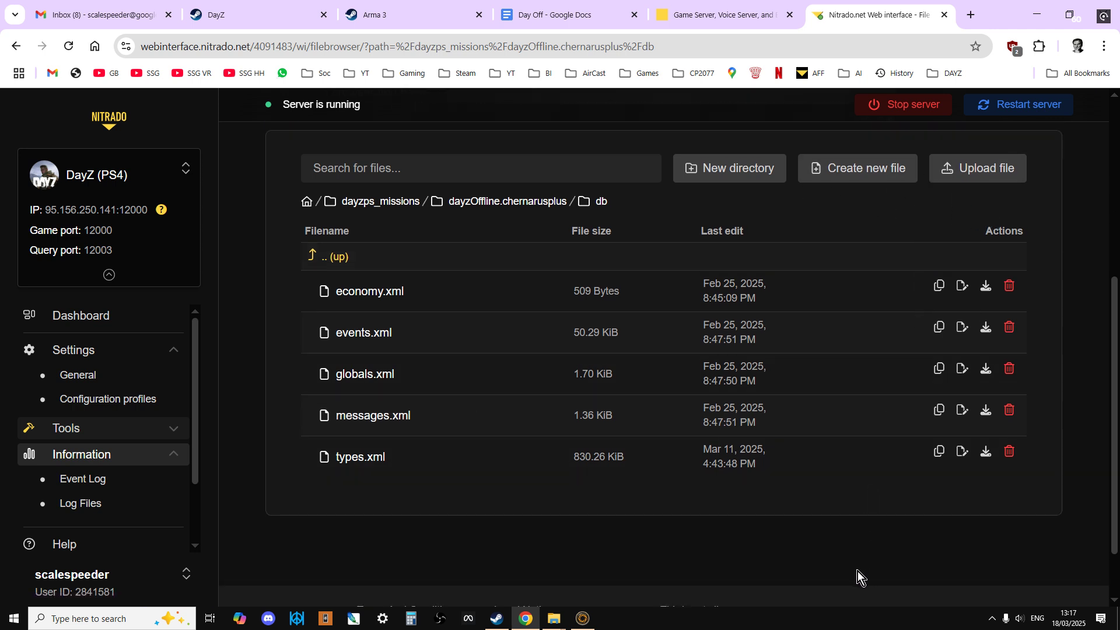